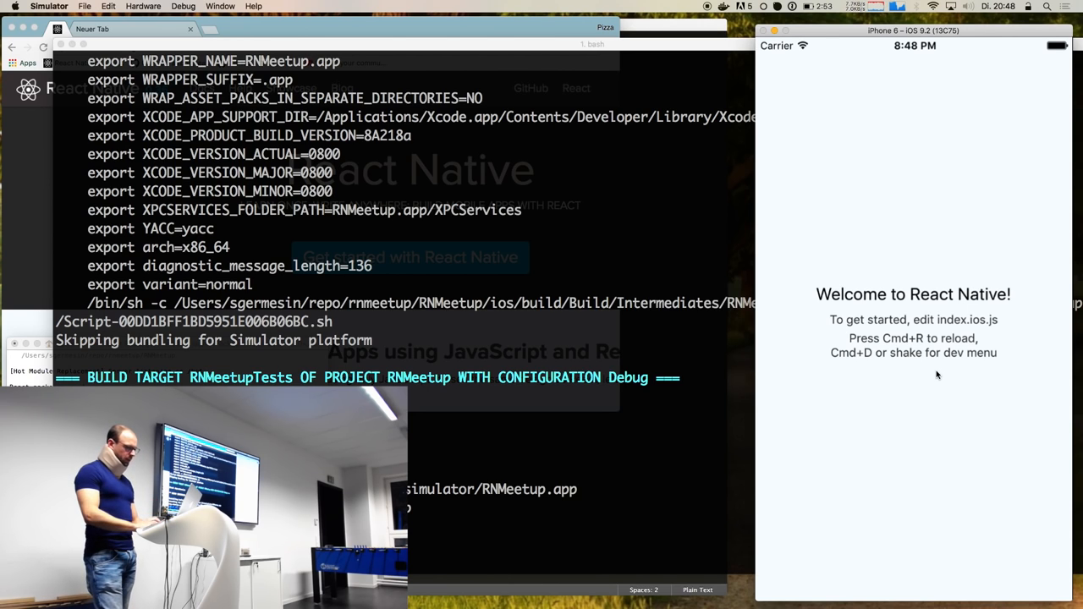
pyautogui.moveTo(872, 363)
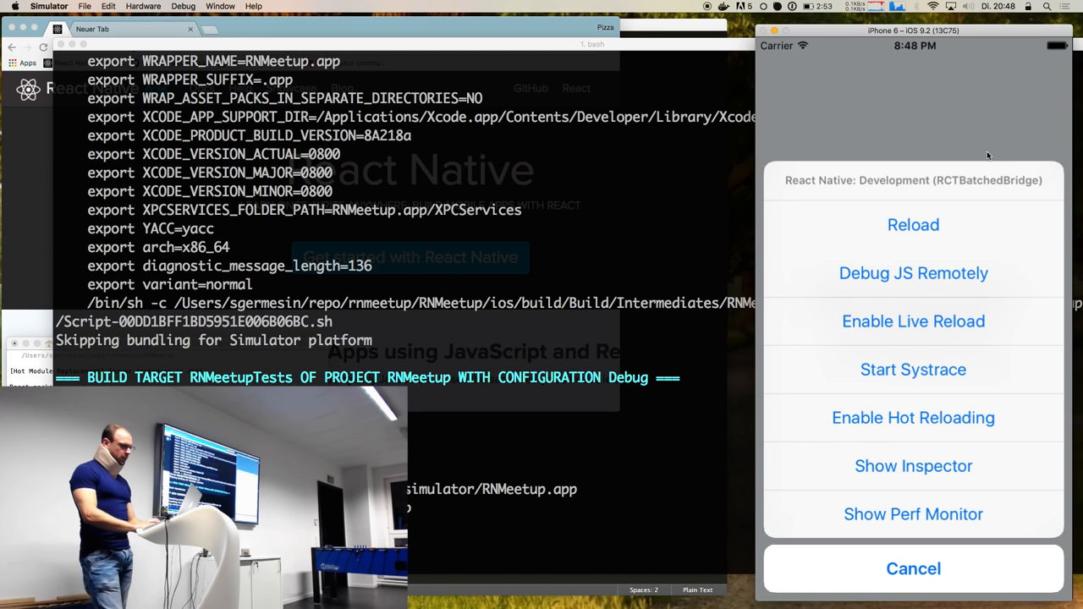
pyautogui.moveTo(913, 224)
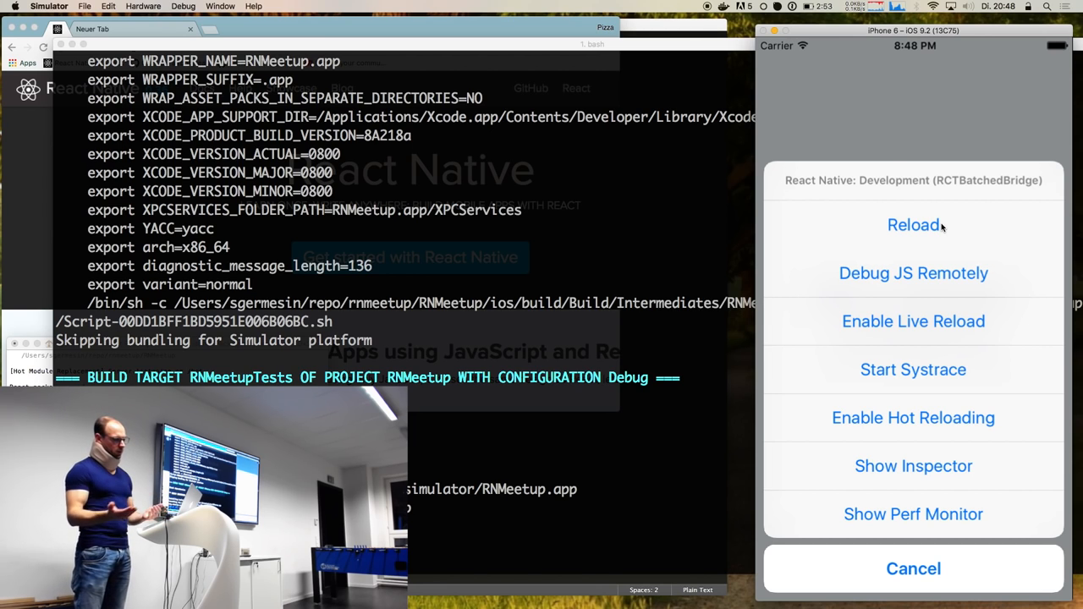
pyautogui.moveTo(928, 282)
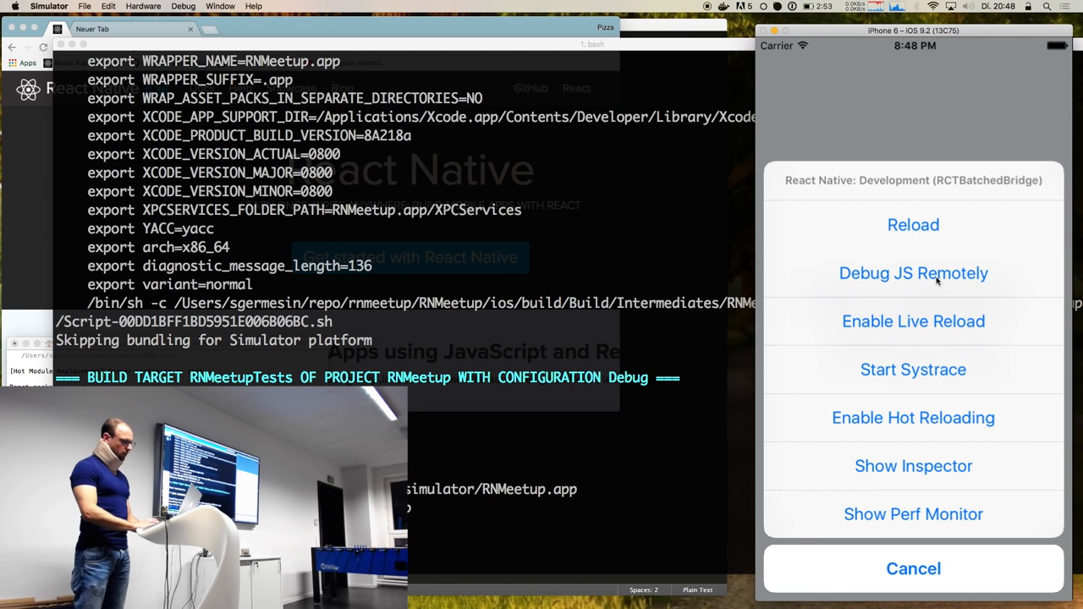
# - Choose Debug JS Remotely in the simulator's developer menu
pyautogui.click(913, 272)
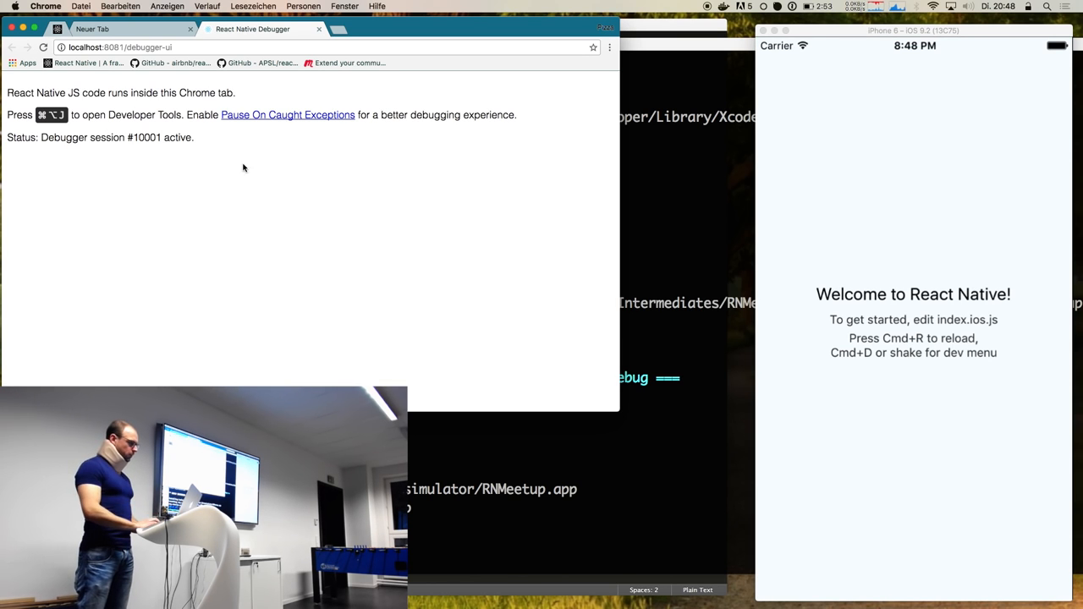
pyautogui.moveTo(220, 170)
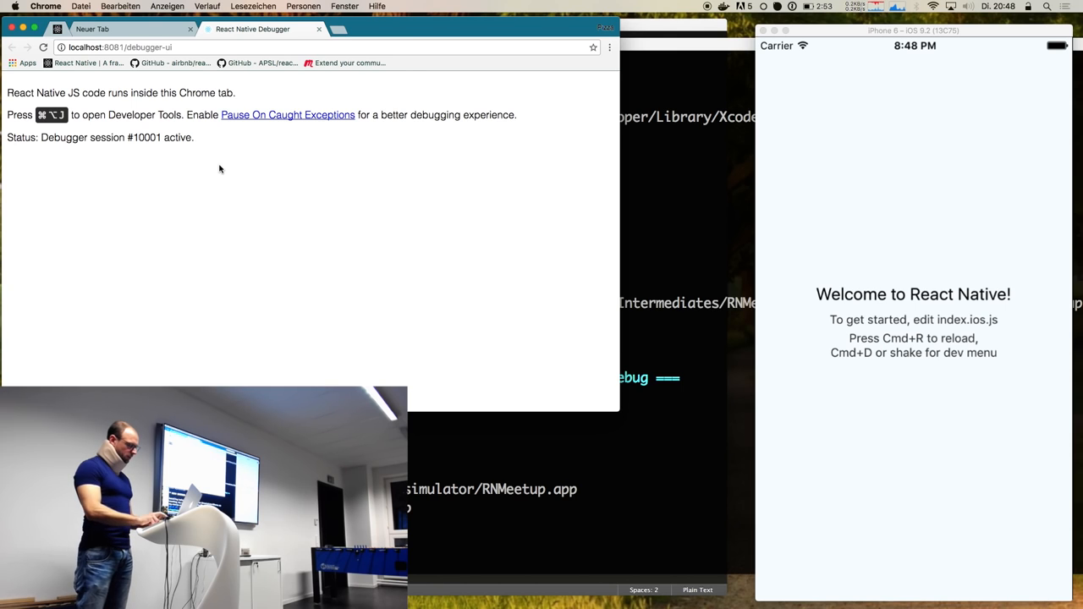
# - Open Chrome DevTools for the React Native Debugger tab and dock it to the bottom
pyautogui.press('cmd+alt+j')
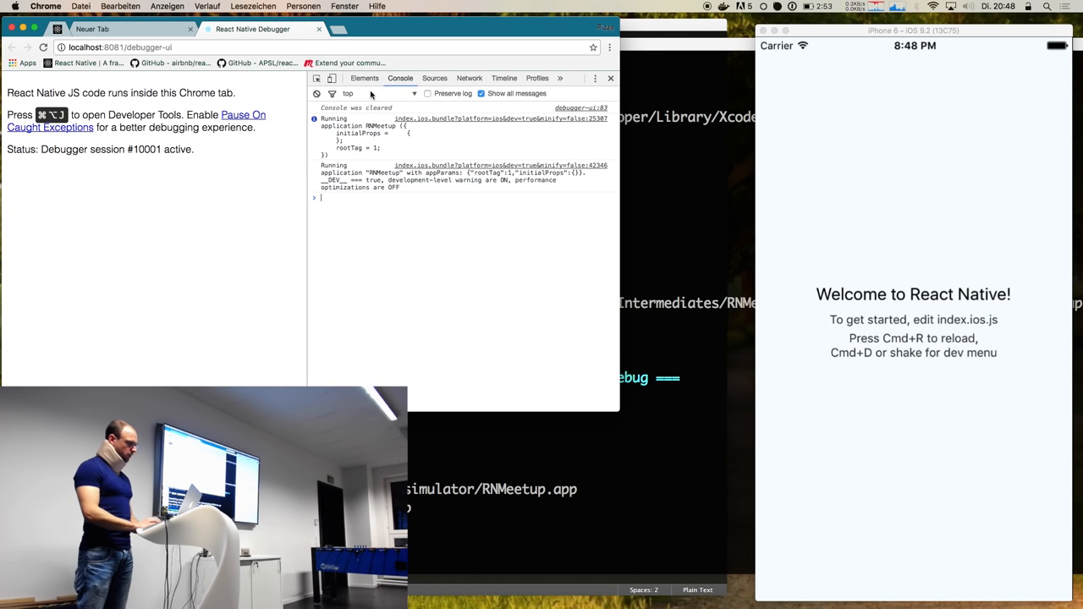
pyautogui.click(596, 78)
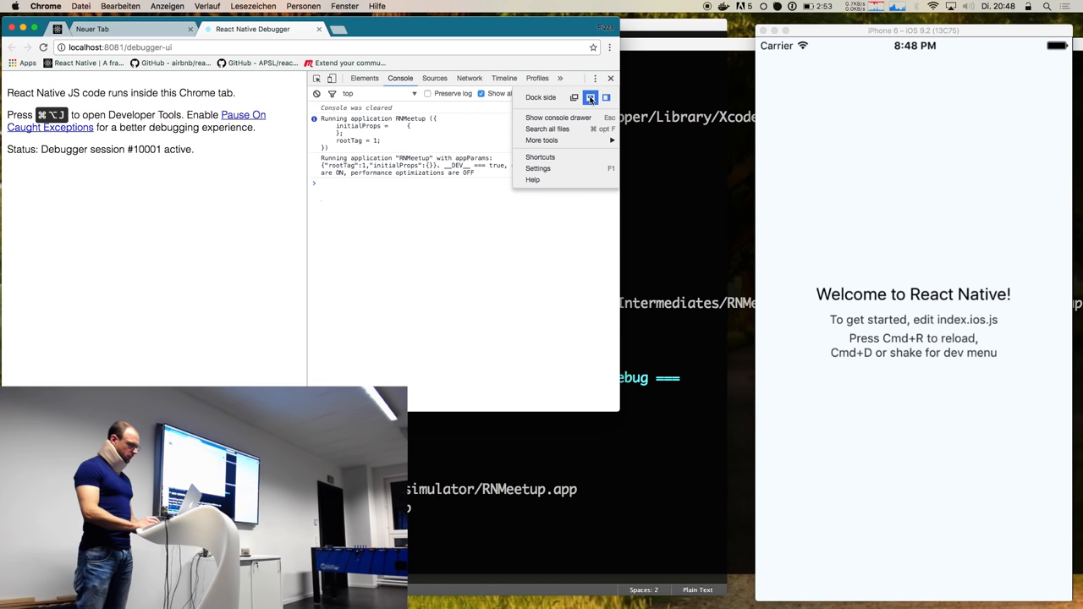
pyautogui.click(590, 96)
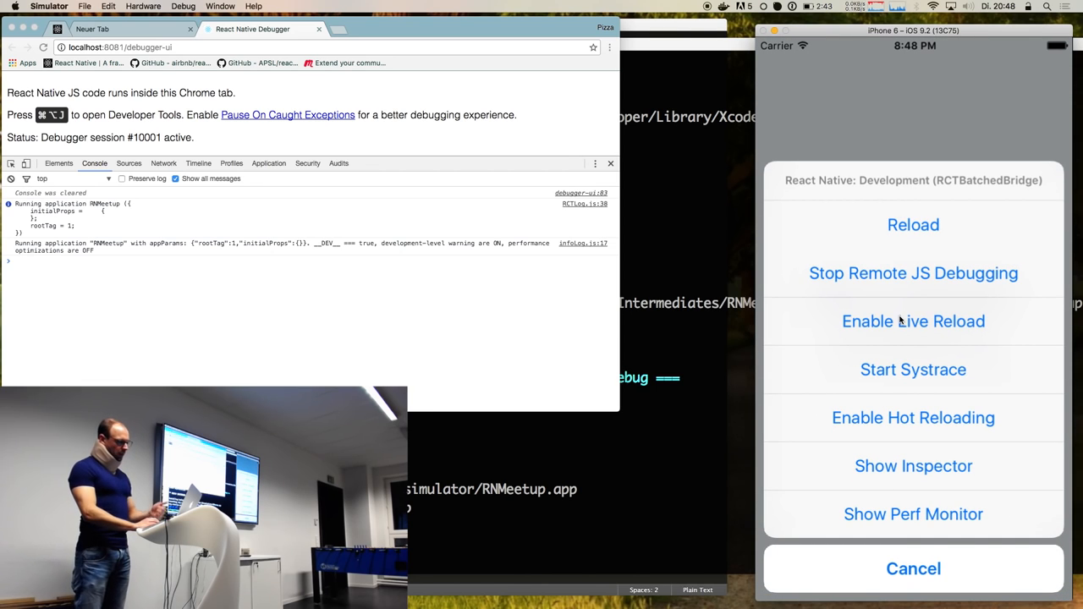
pyautogui.moveTo(908, 466)
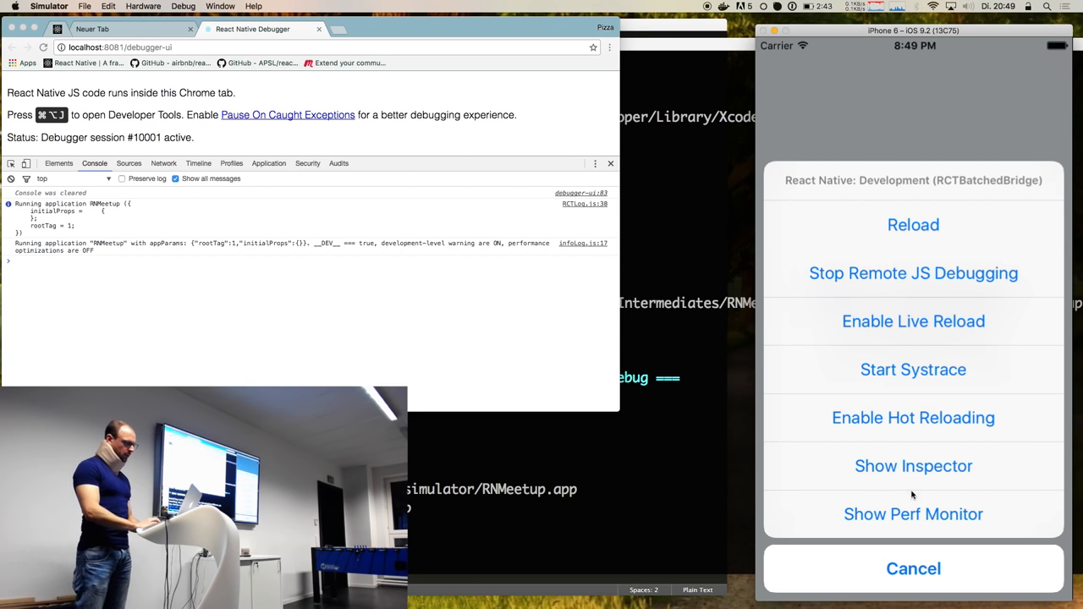
pyautogui.moveTo(919, 426)
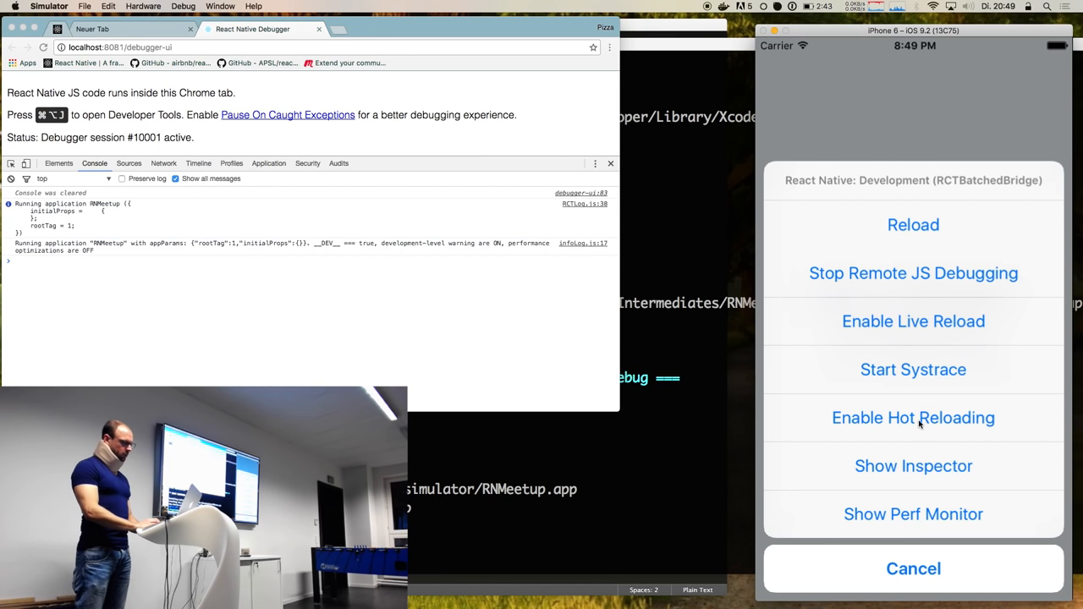
pyautogui.moveTo(923, 378)
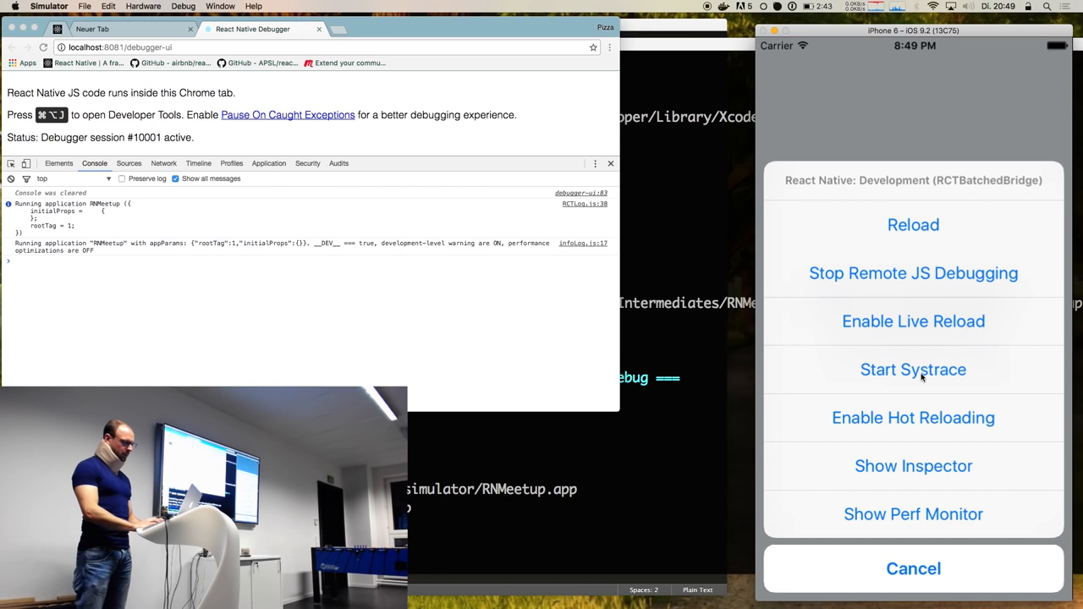
pyautogui.moveTo(914, 329)
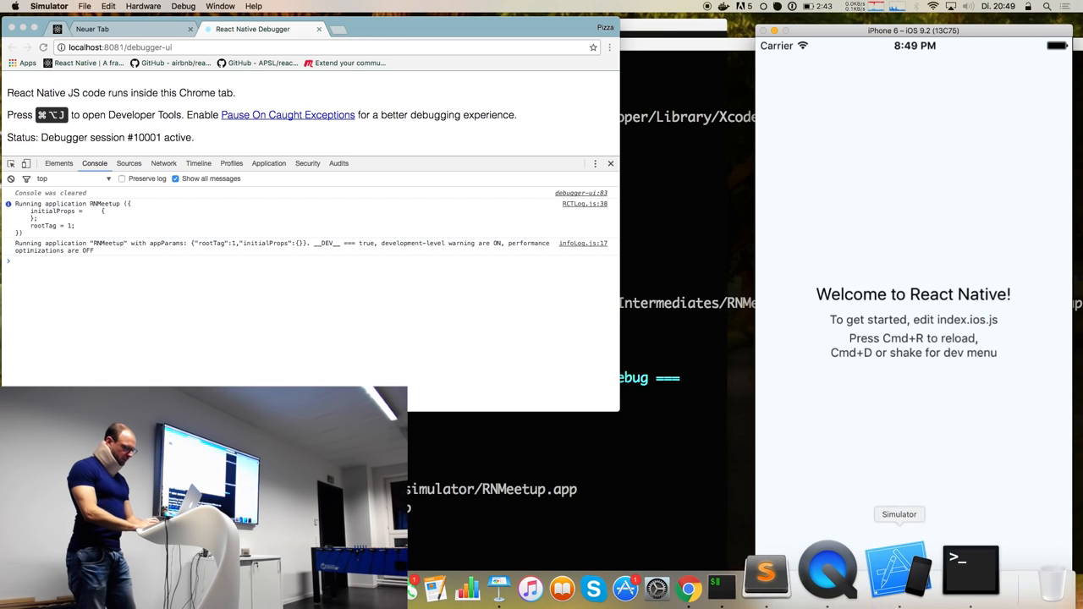
# - Switch to Sublime Text and expand then collapse the RNMeetup ios folder in the sidebar
pyautogui.click(766, 567)
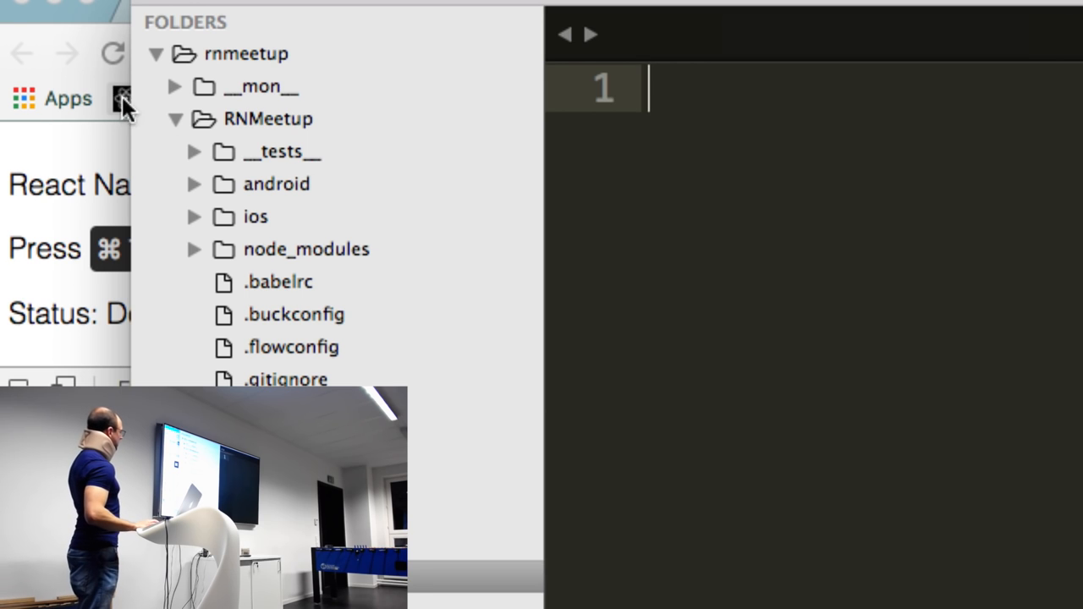
pyautogui.moveTo(271, 140)
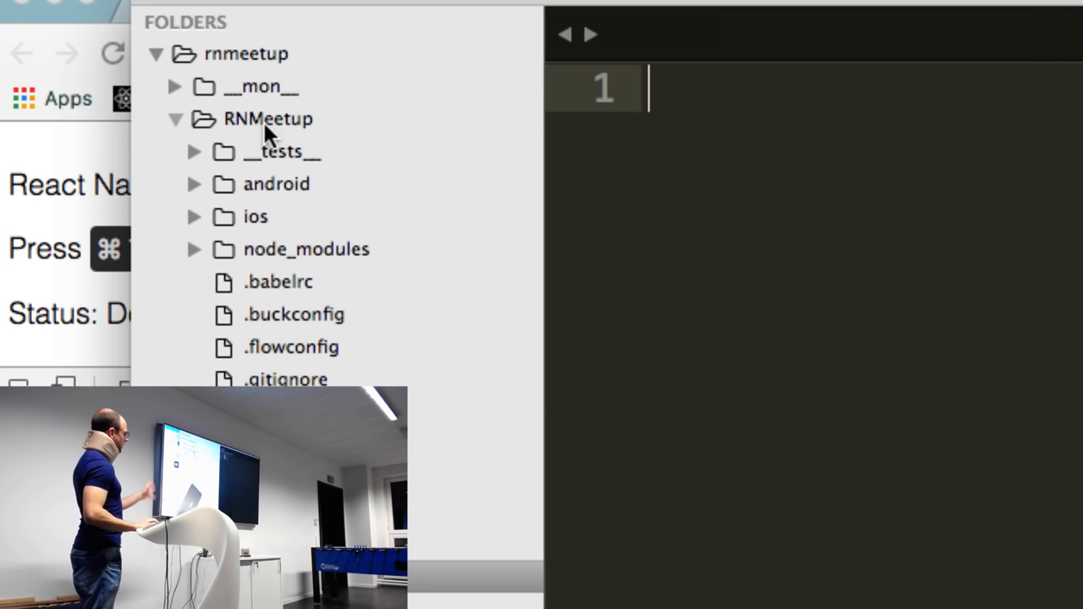
pyautogui.moveTo(284, 213)
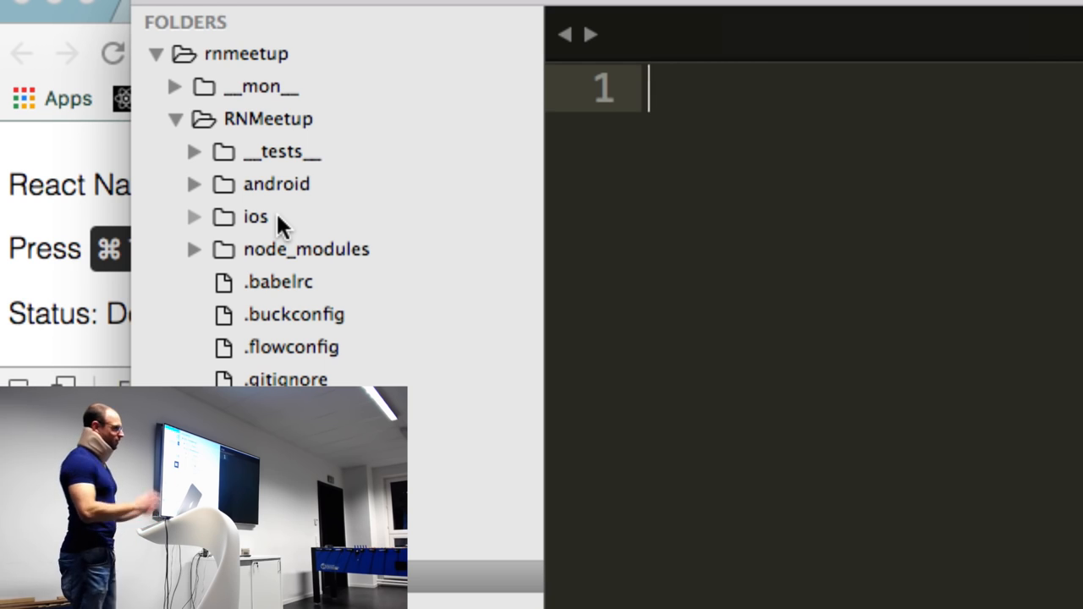
pyautogui.moveTo(286, 262)
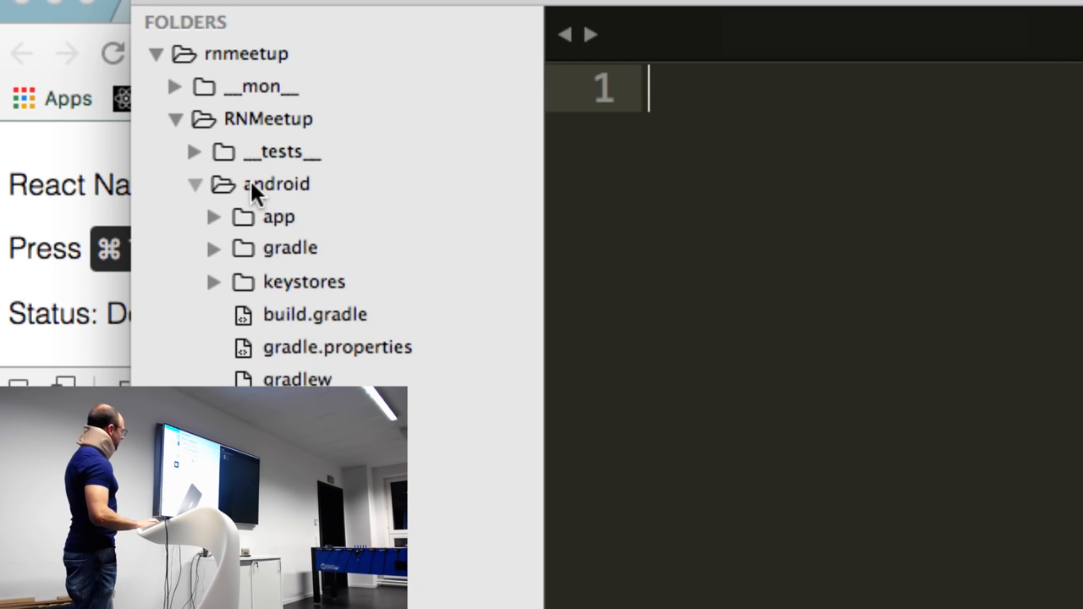
pyautogui.moveTo(266, 174)
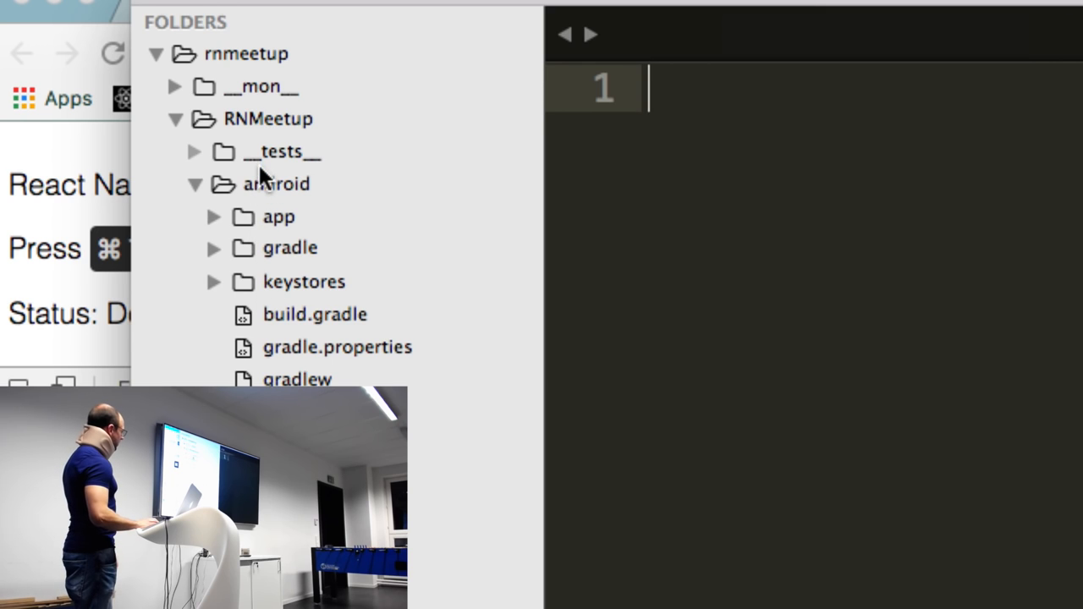
pyautogui.click(194, 184)
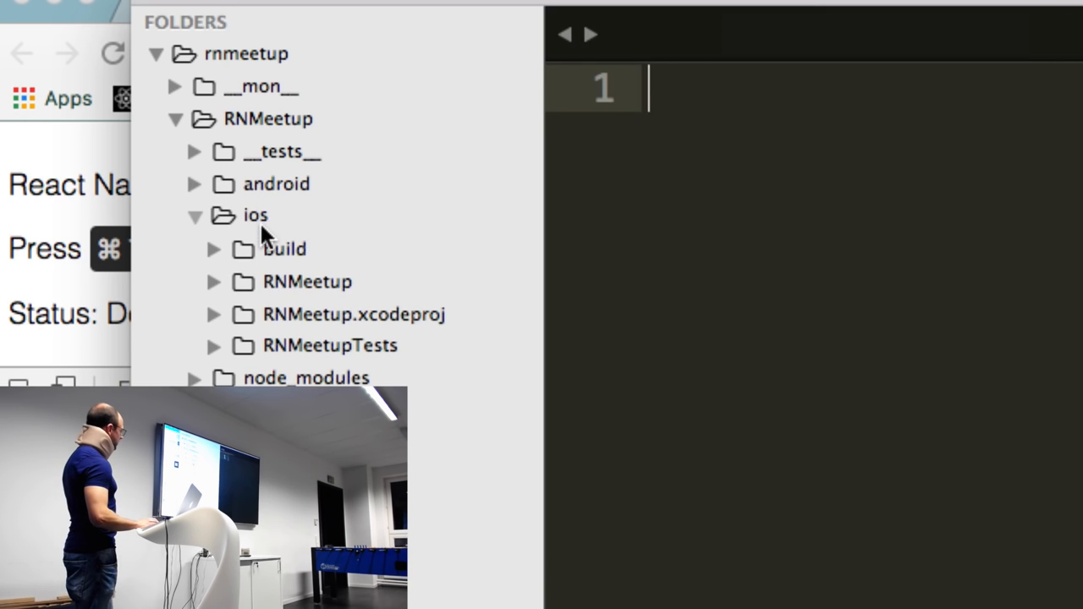
pyautogui.moveTo(282, 284)
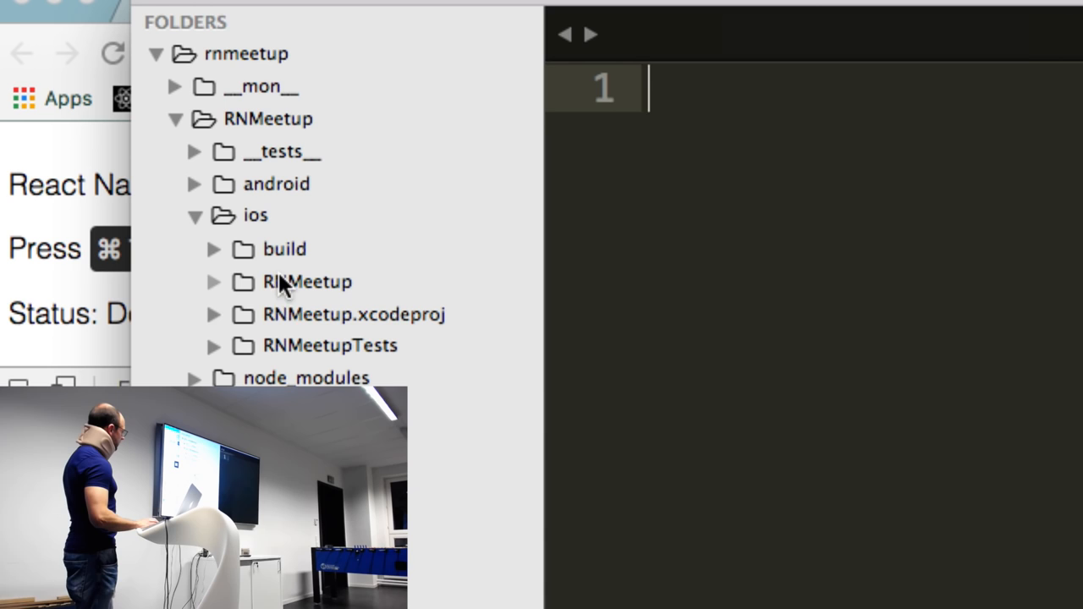
pyautogui.click(194, 215)
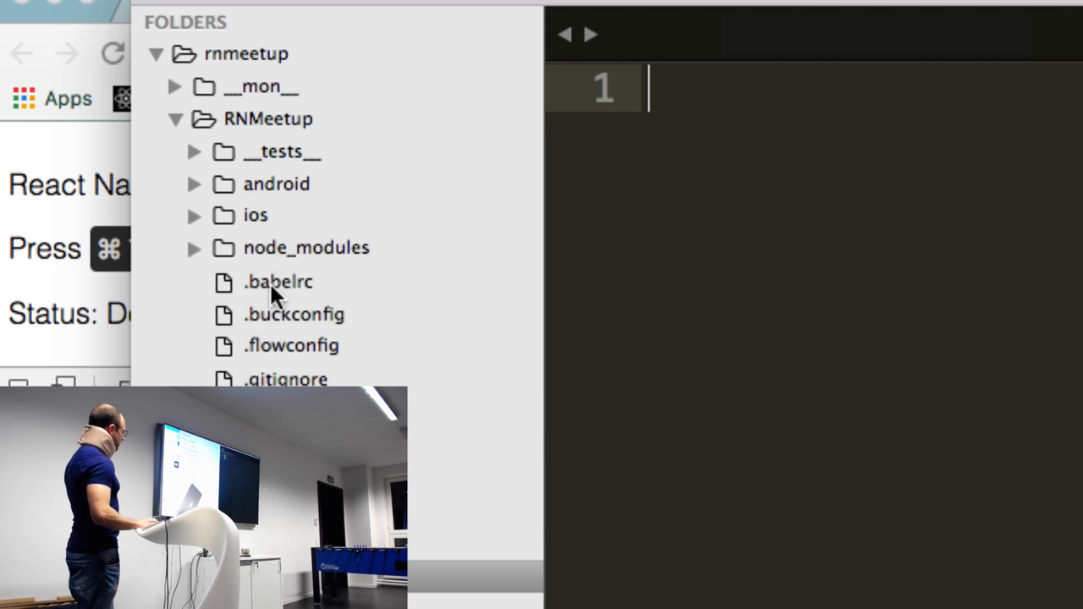
pyautogui.moveTo(284, 267)
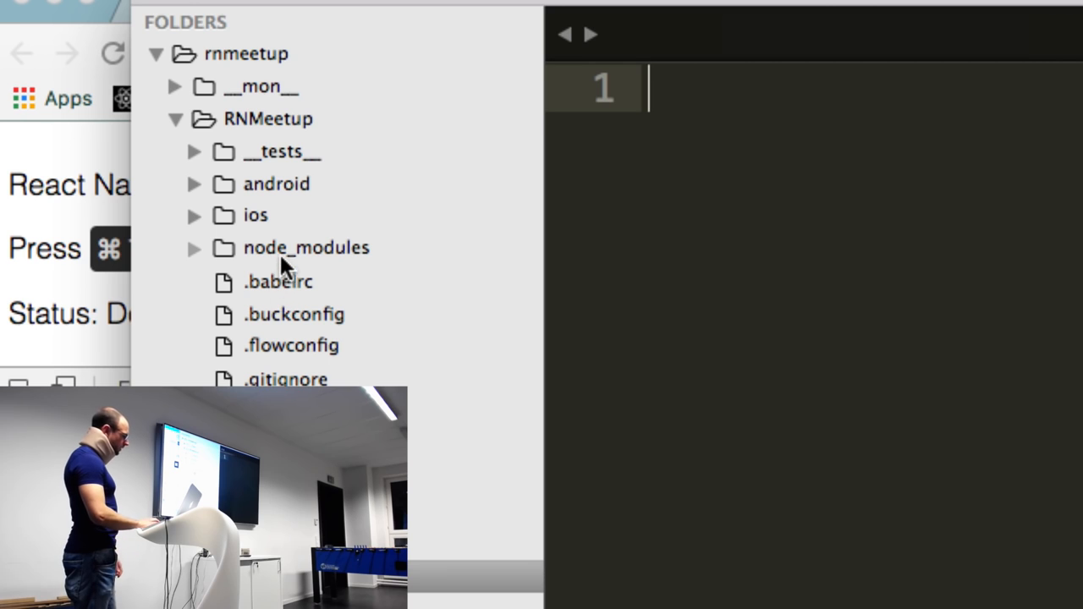
pyautogui.moveTo(288, 355)
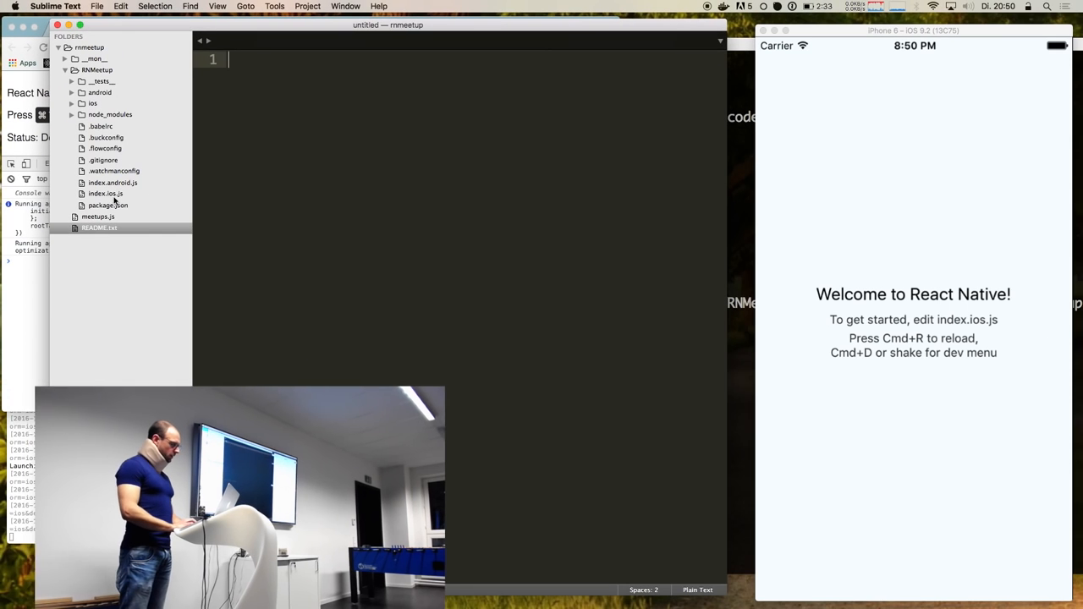
pyautogui.click(105, 193)
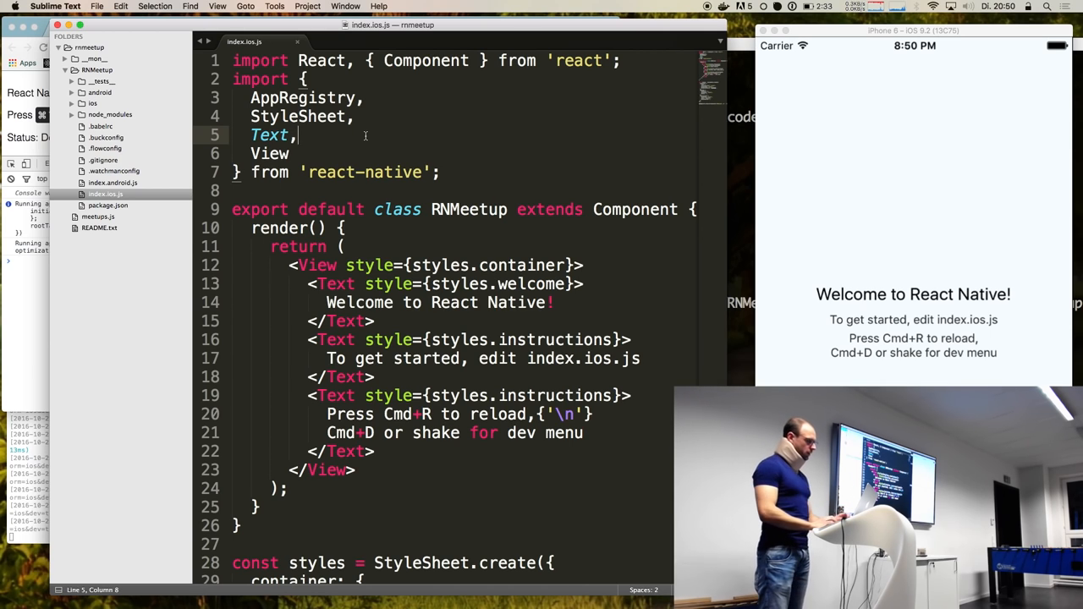
pyautogui.doubleClick(454, 302)
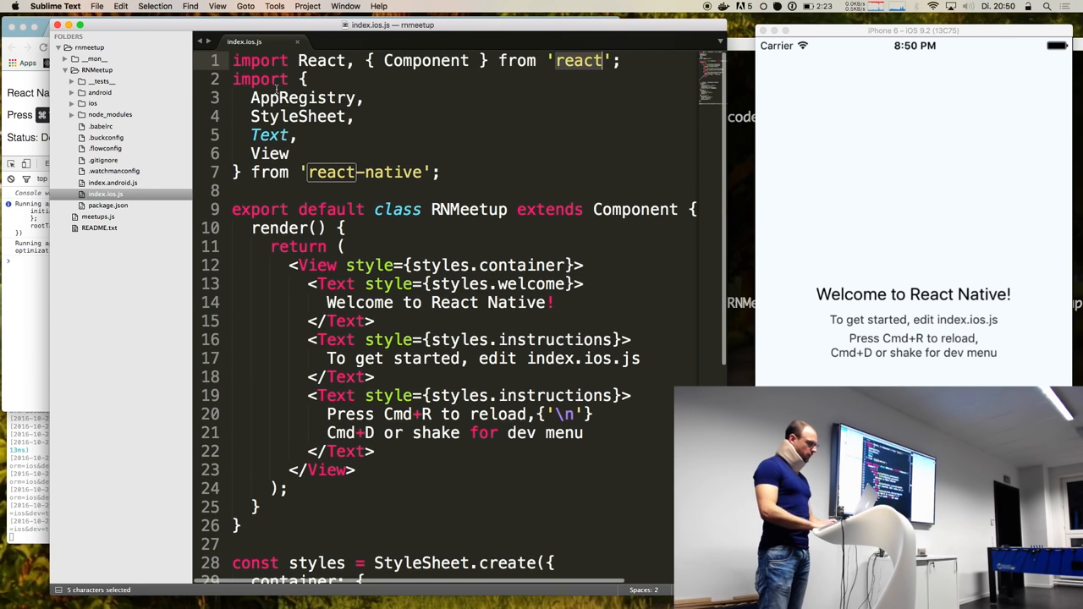
pyautogui.click(385, 172)
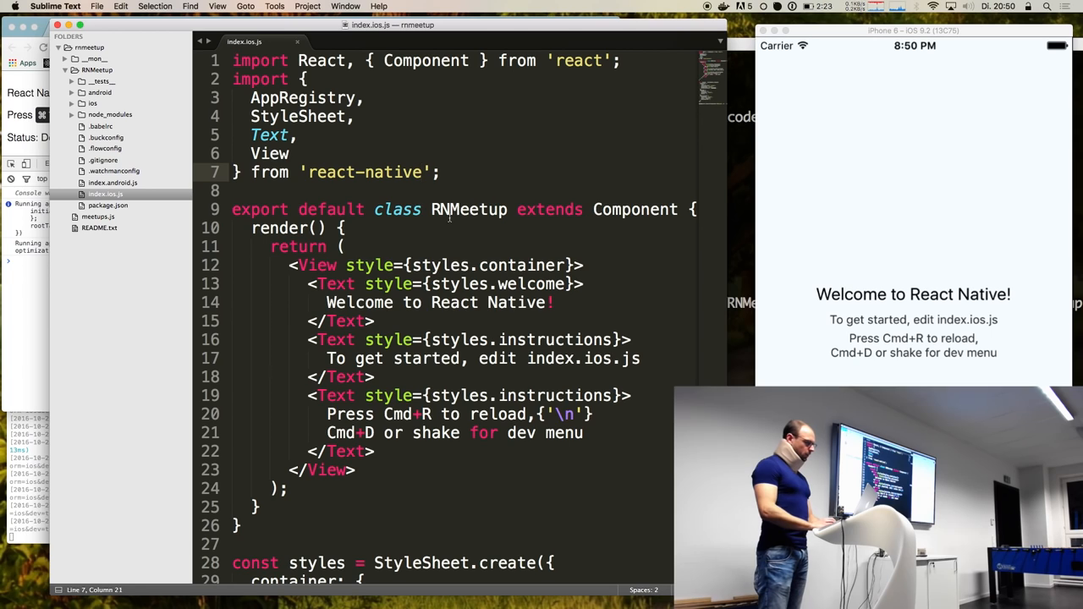
pyautogui.doubleClick(468, 209)
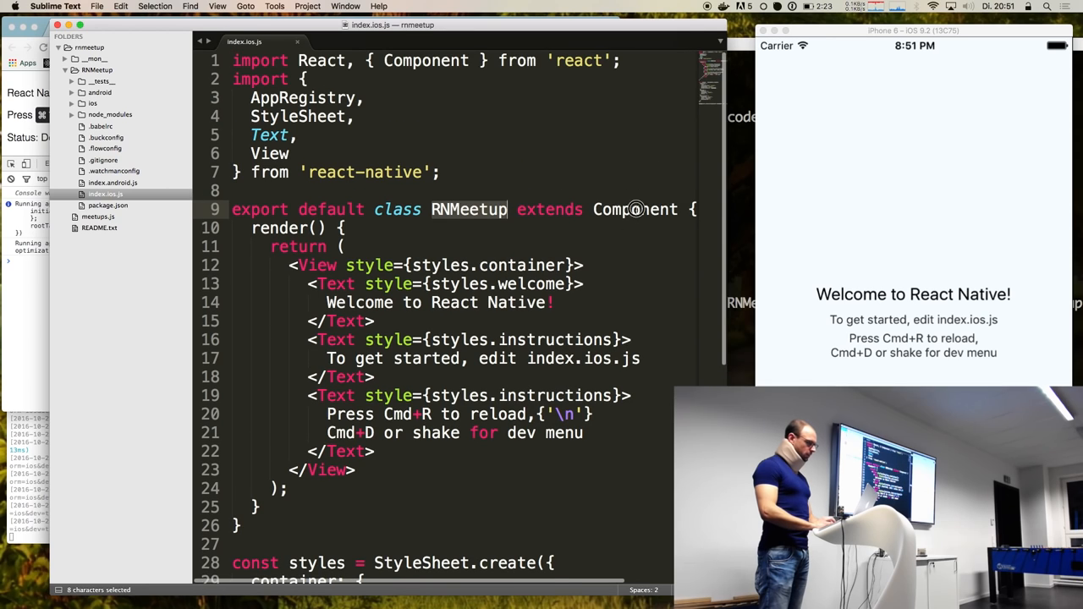
pyautogui.doubleClick(425, 60)
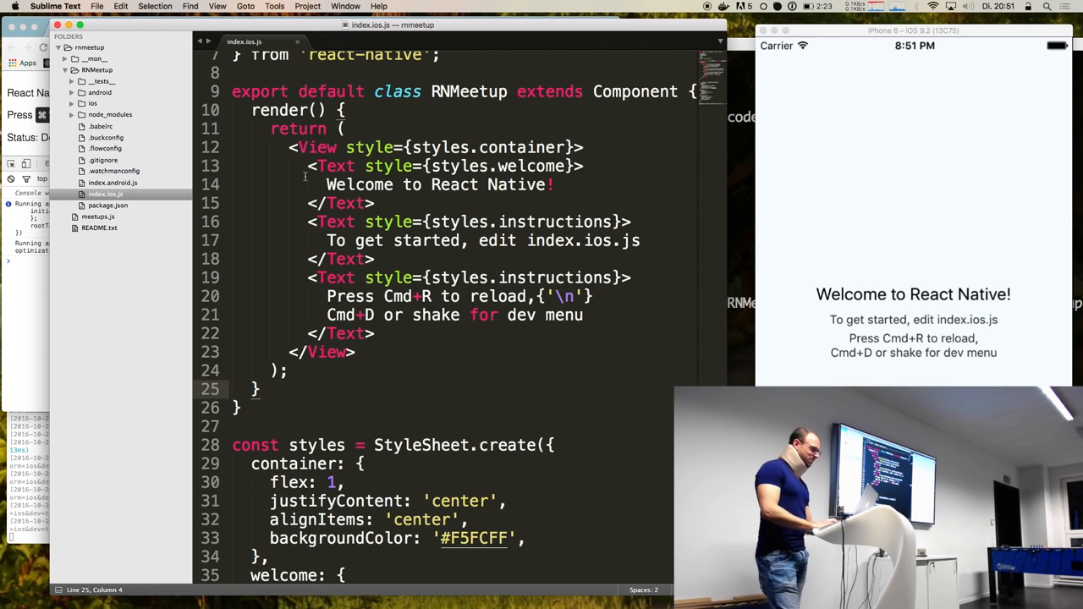
pyautogui.scroll(-3)
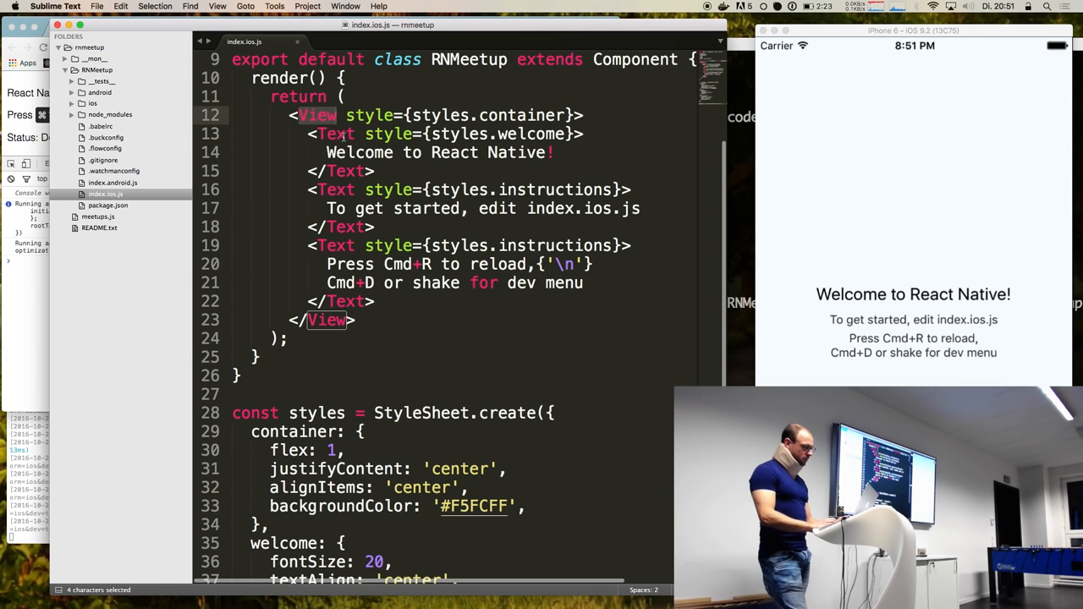
pyautogui.scroll(3)
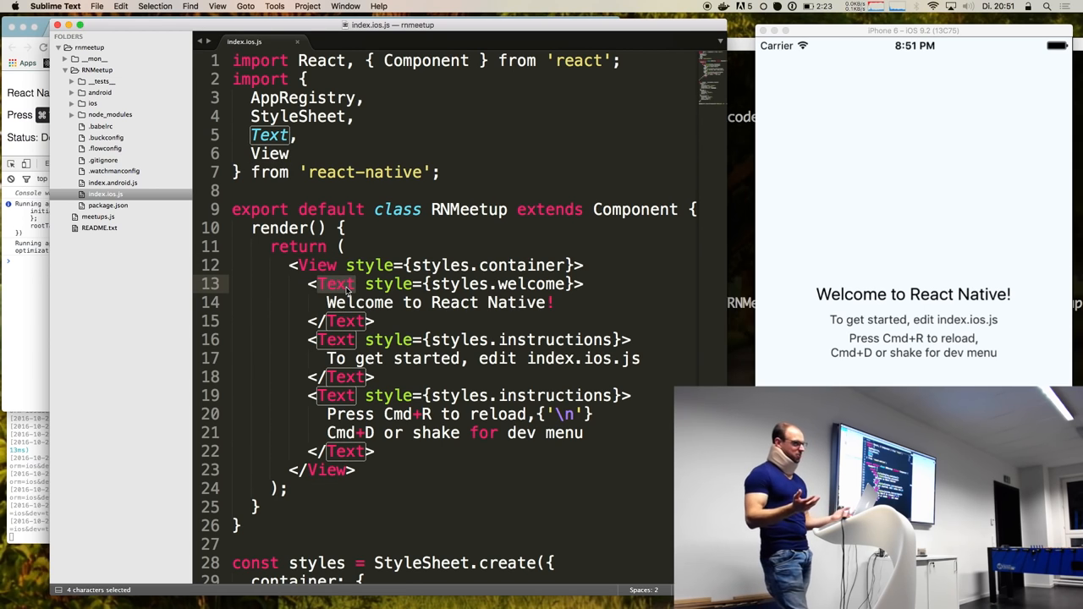
pyautogui.click(413, 283)
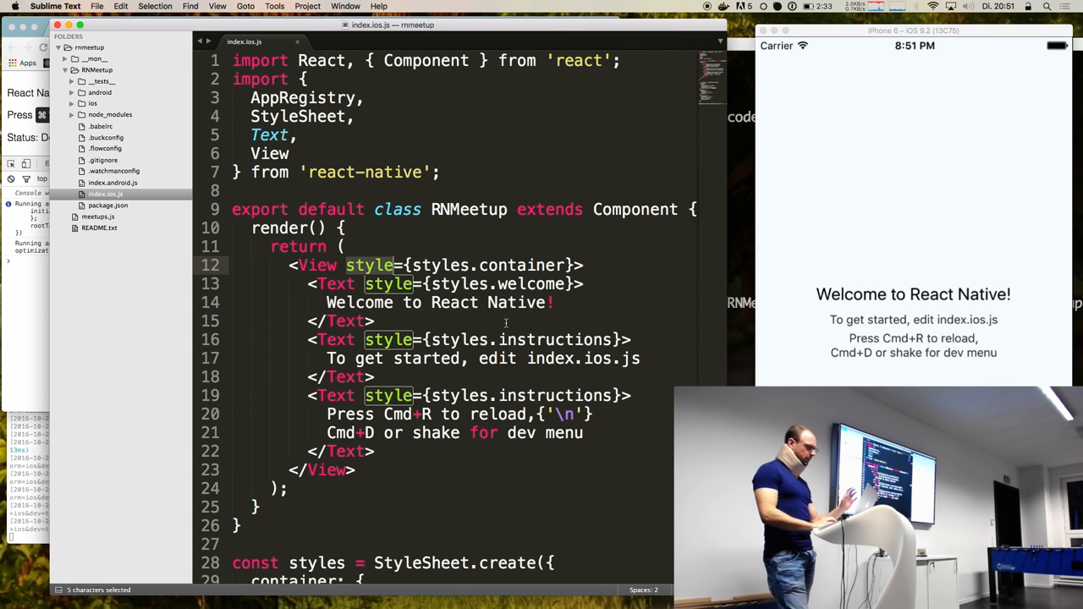
pyautogui.click(556, 302)
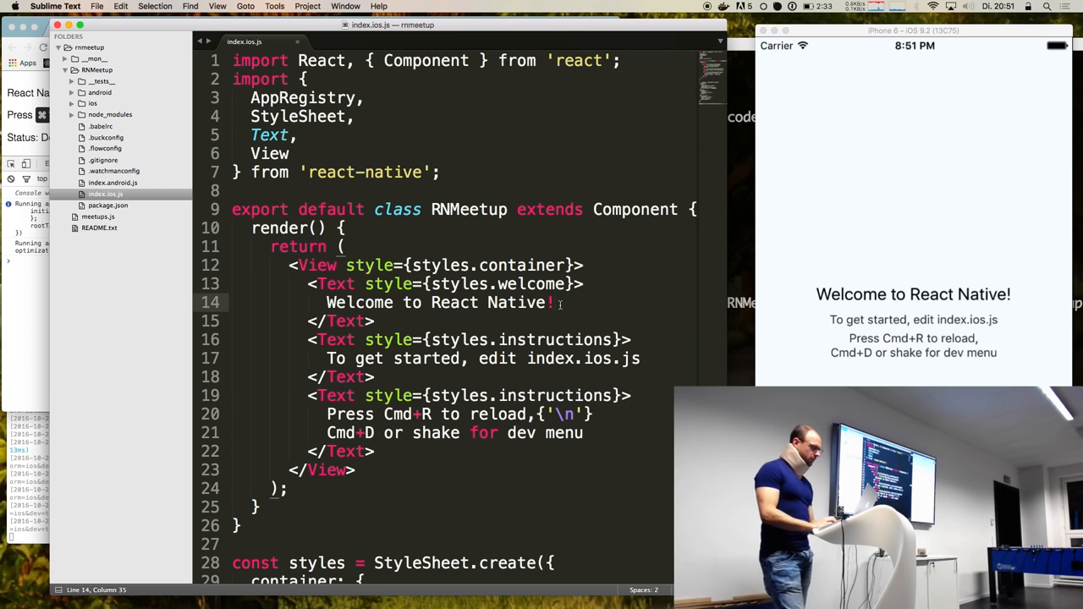
pyautogui.scroll(-3)
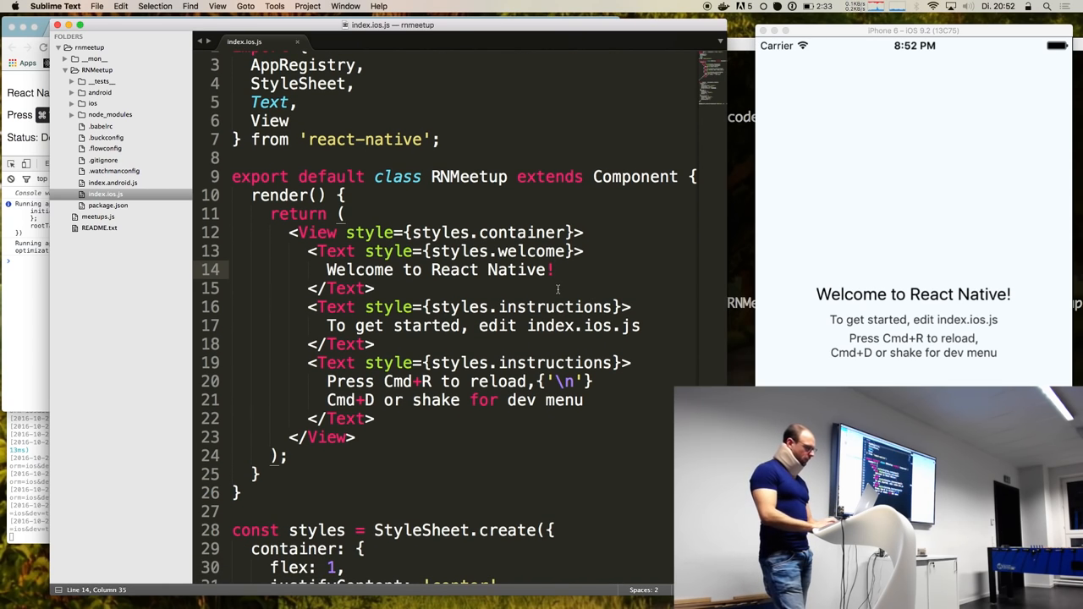
pyautogui.write('!!!!!')
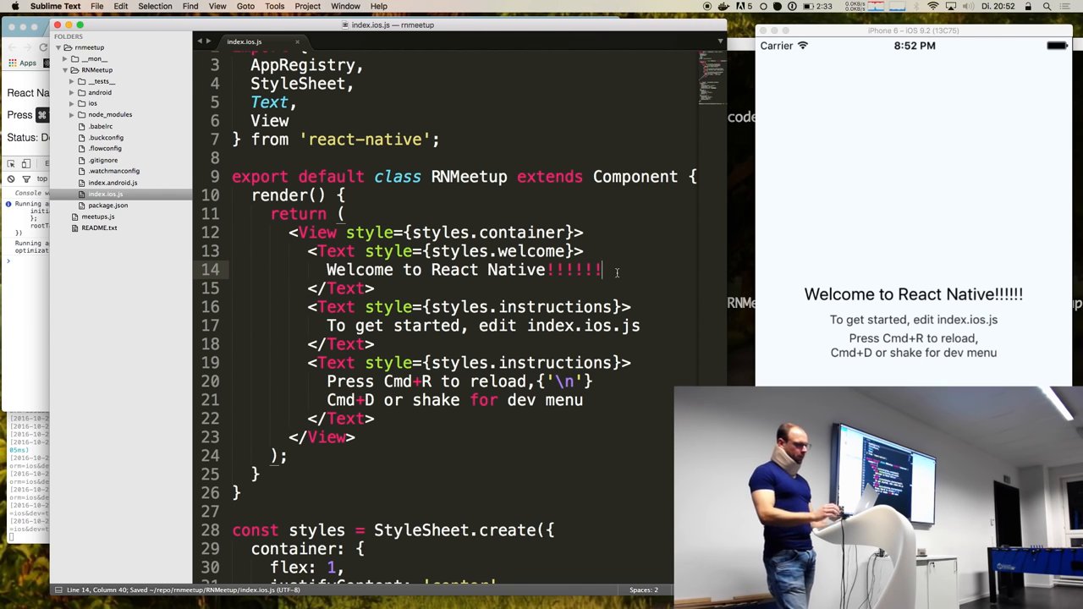
pyautogui.press('backspace')
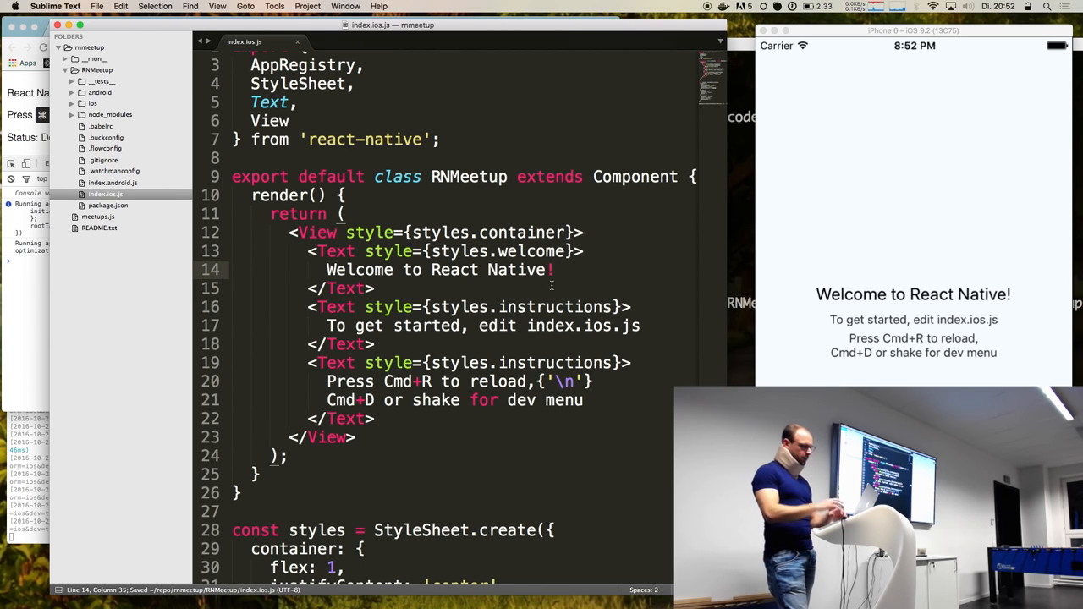
pyautogui.scroll(-3)
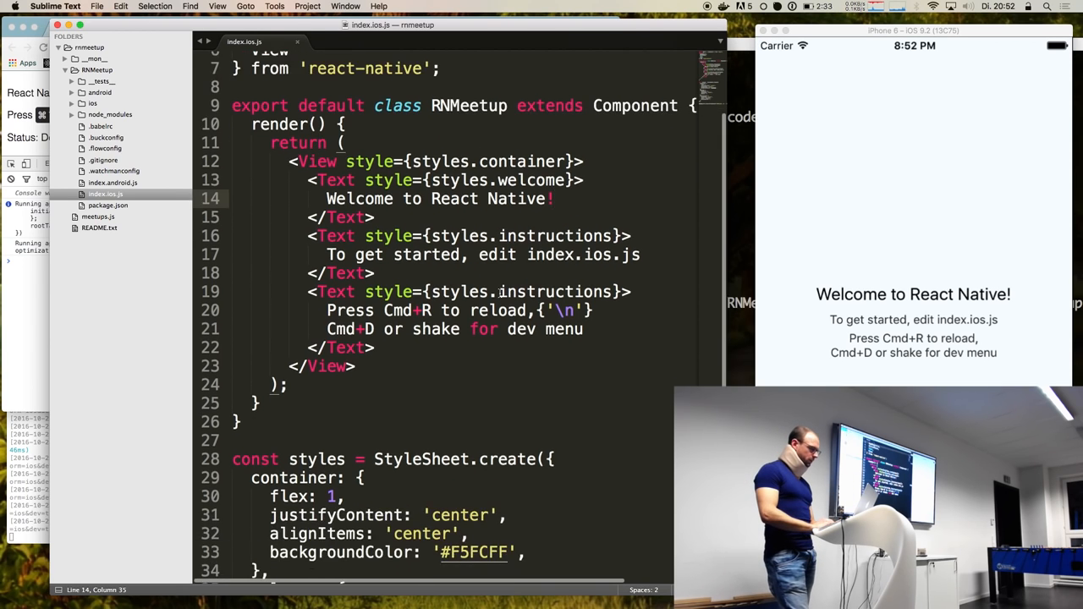
pyautogui.scroll(-3)
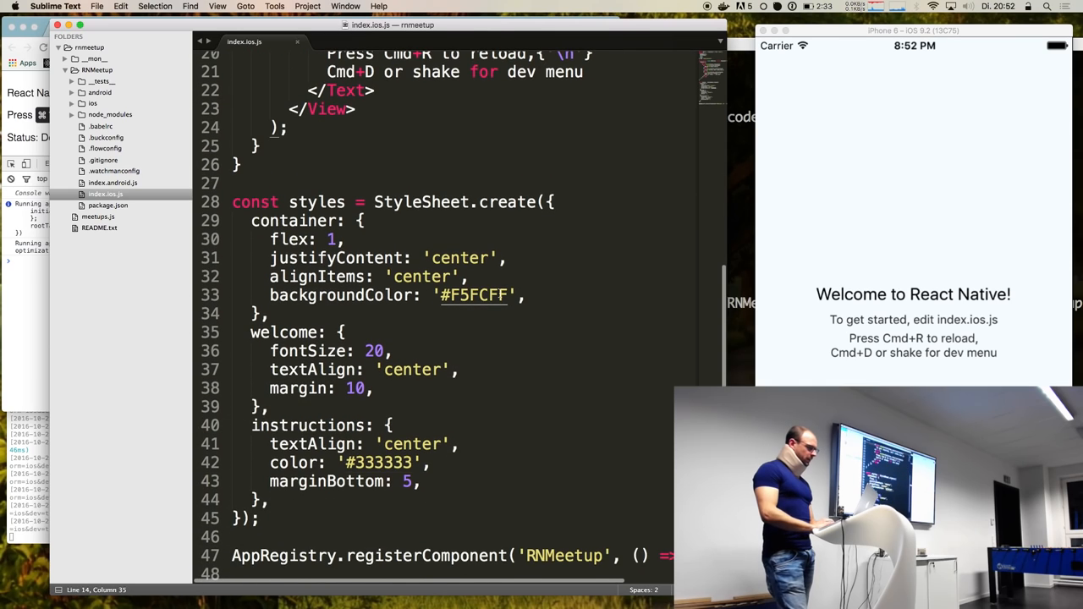
pyautogui.click(328, 202)
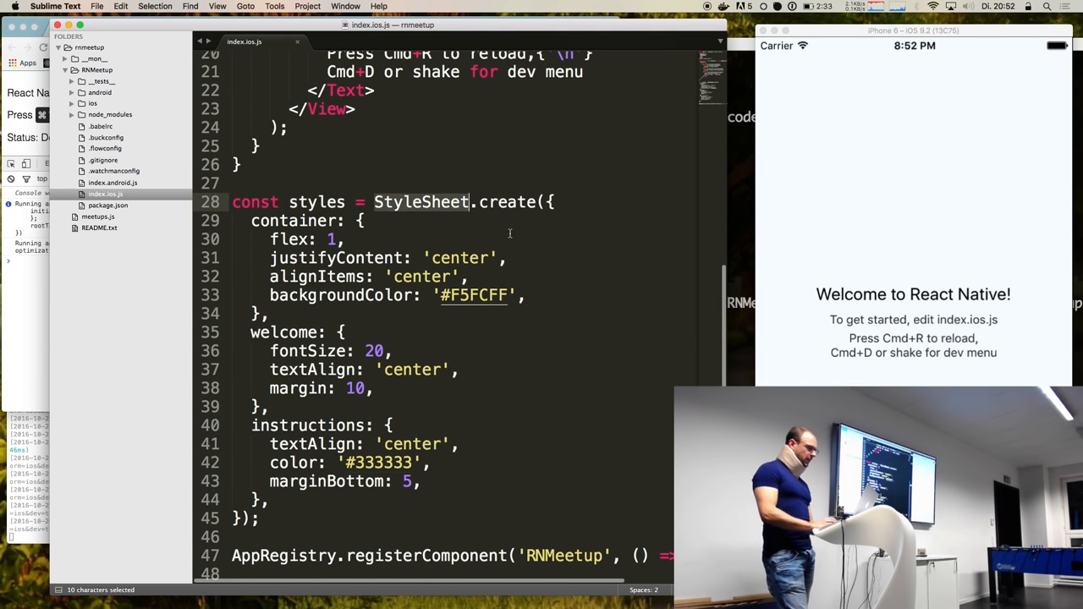
pyautogui.scroll(3)
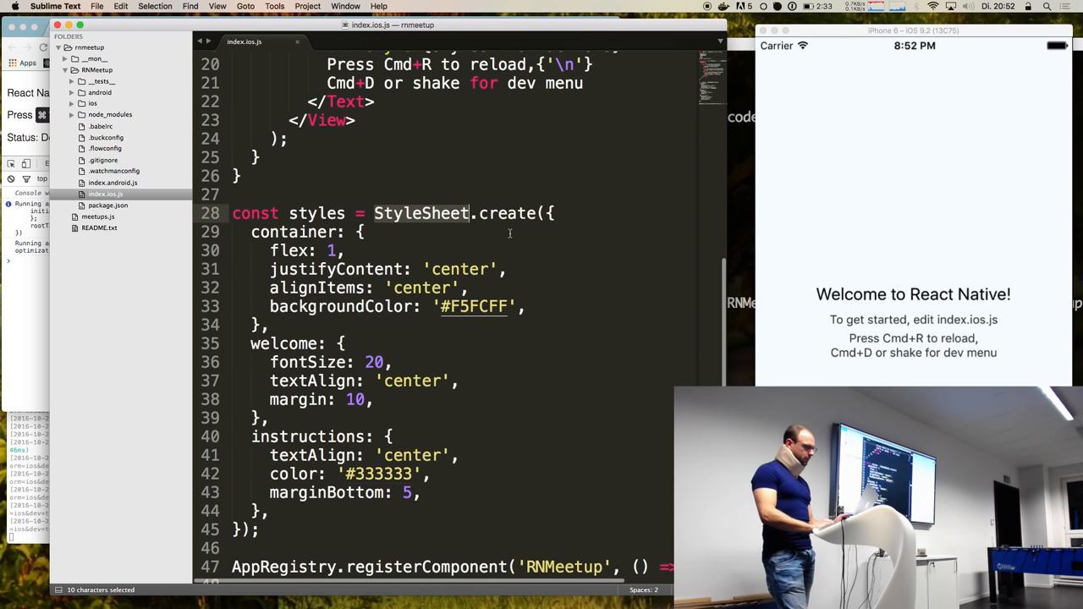
pyautogui.scroll(3)
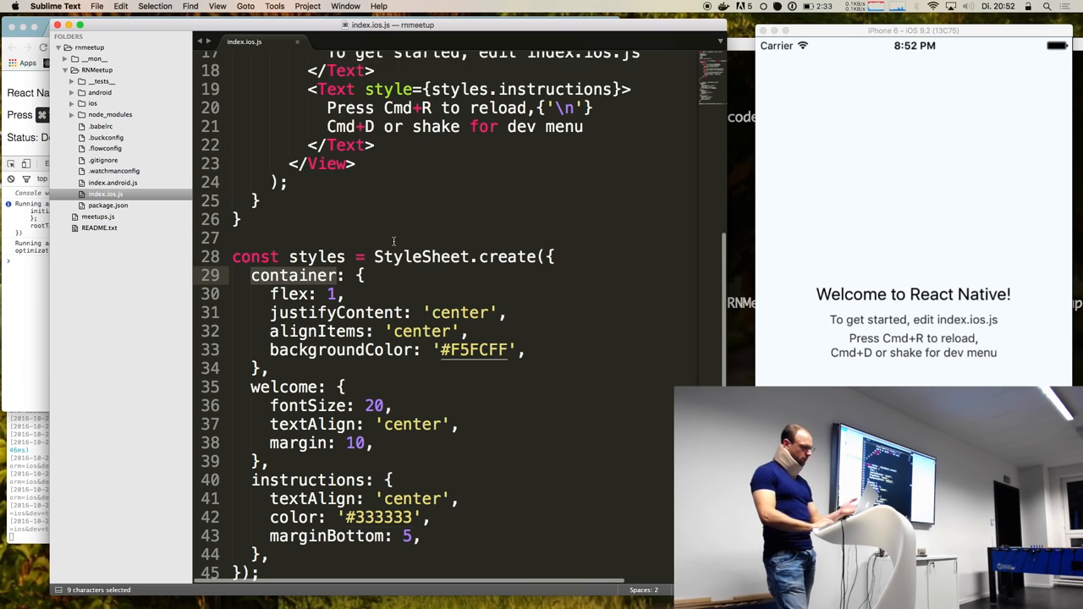
pyautogui.scroll(3)
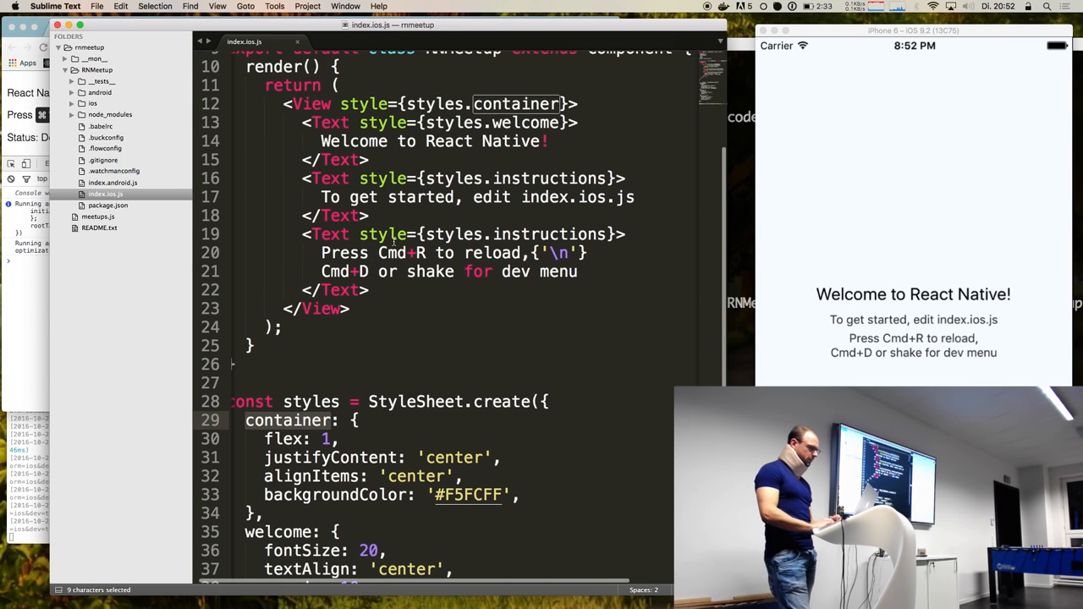
pyautogui.doubleClick(365, 103)
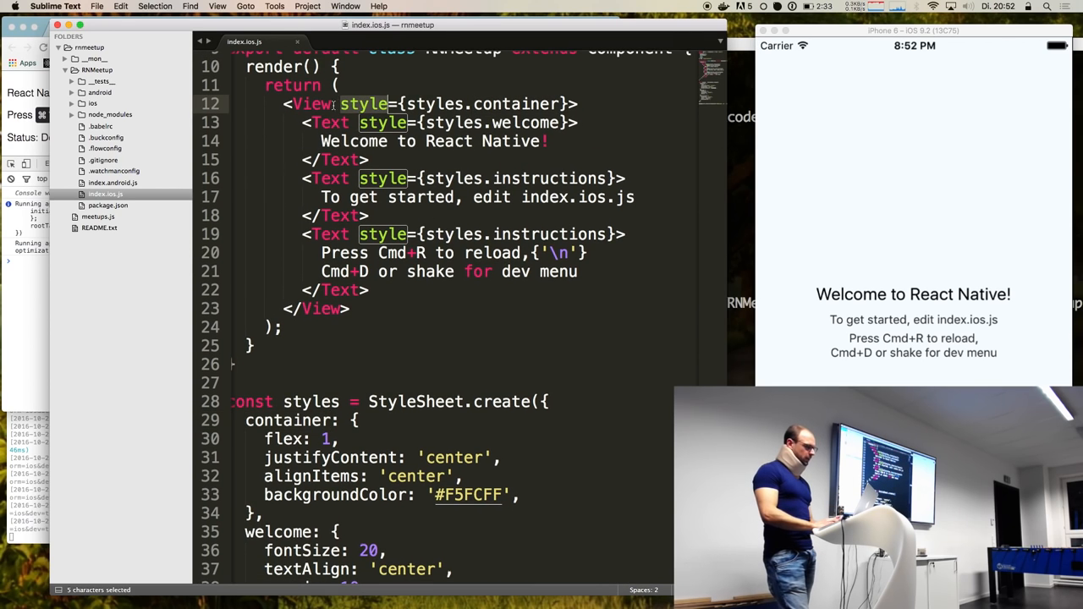
pyautogui.doubleClick(311, 104)
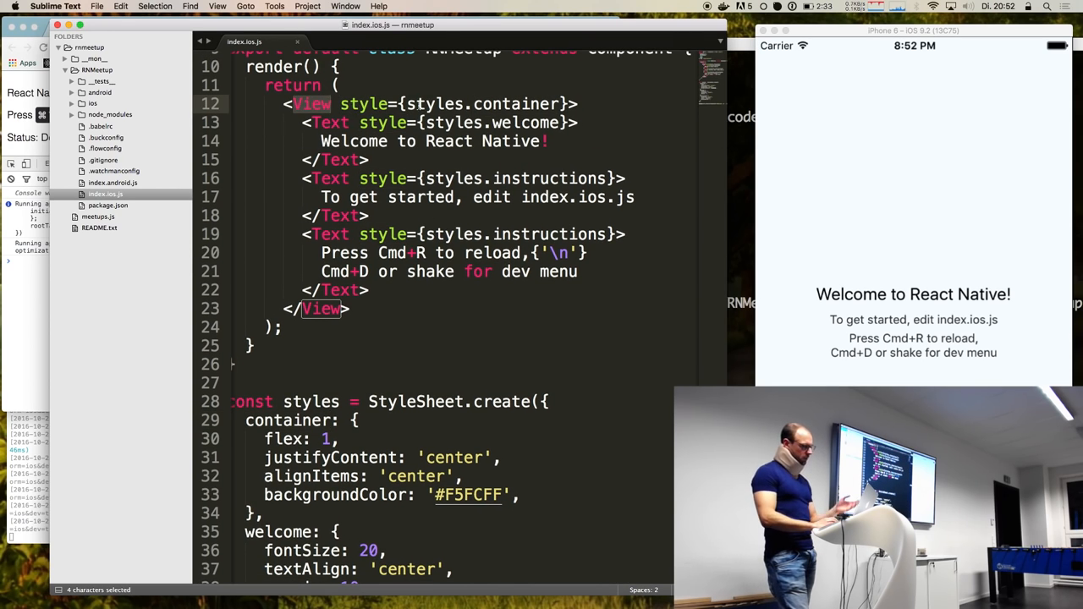
pyautogui.scroll(-3)
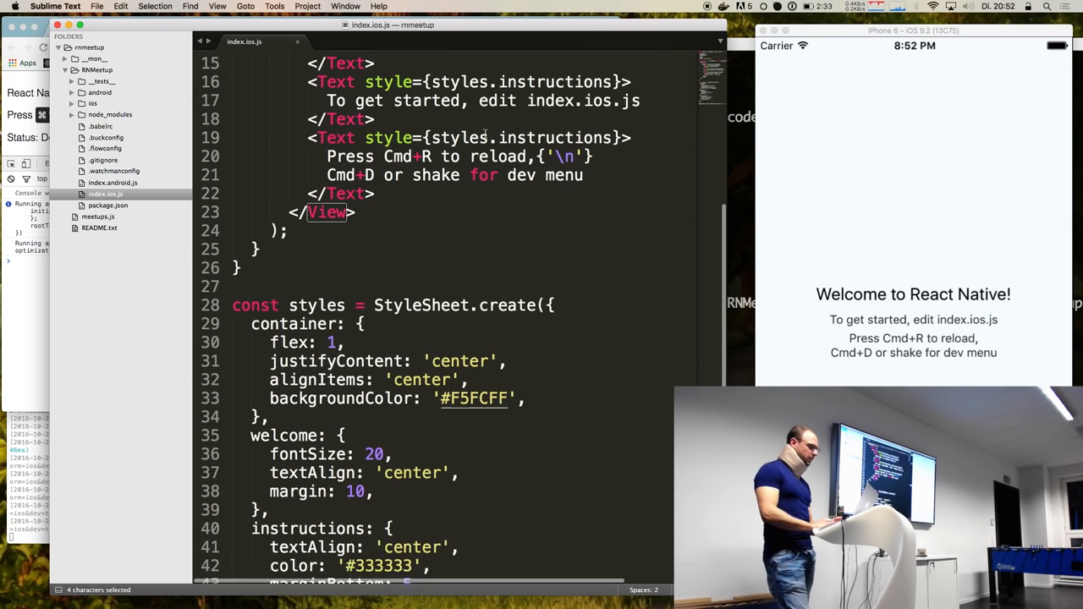
pyautogui.scroll(-3)
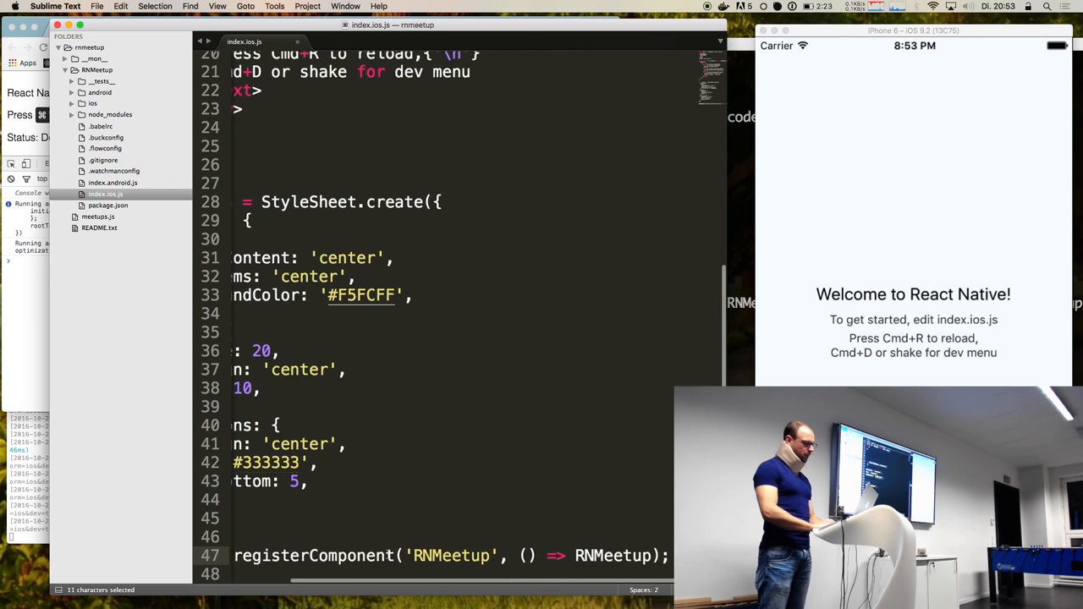
pyautogui.hscroll(-3)
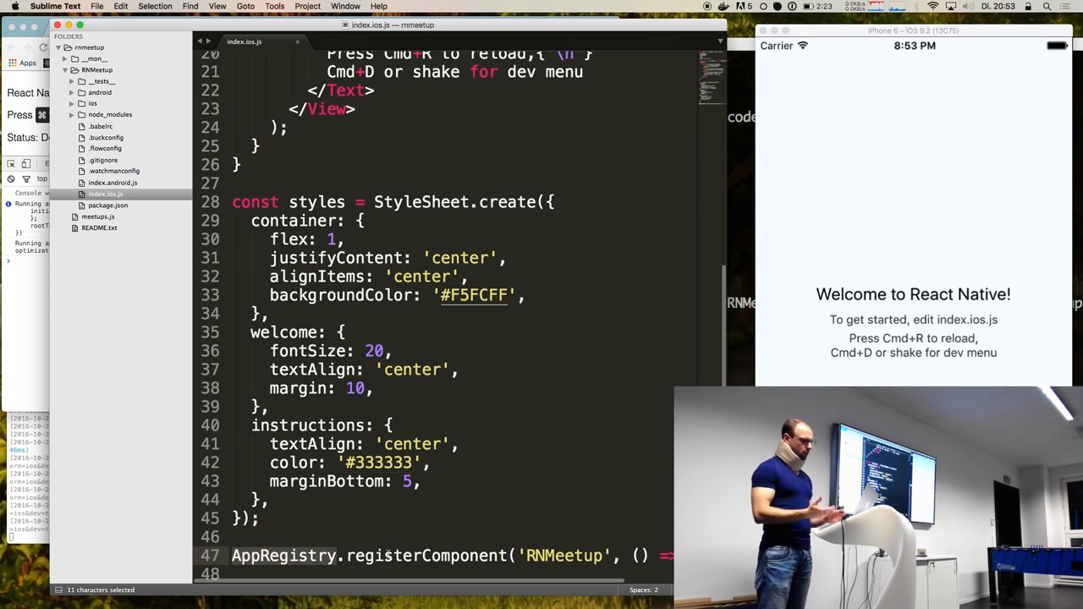